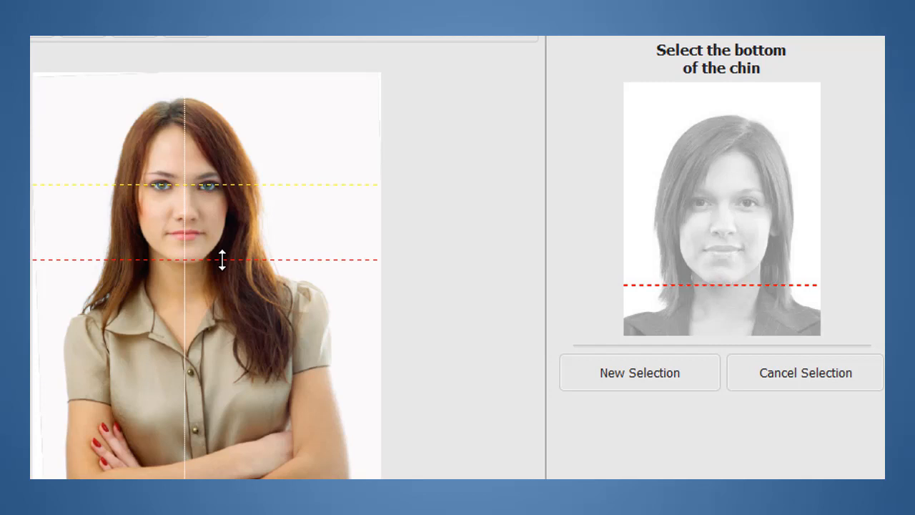
# Mark the bottom of the chin on the woman's photo.
pyautogui.click(221, 260)
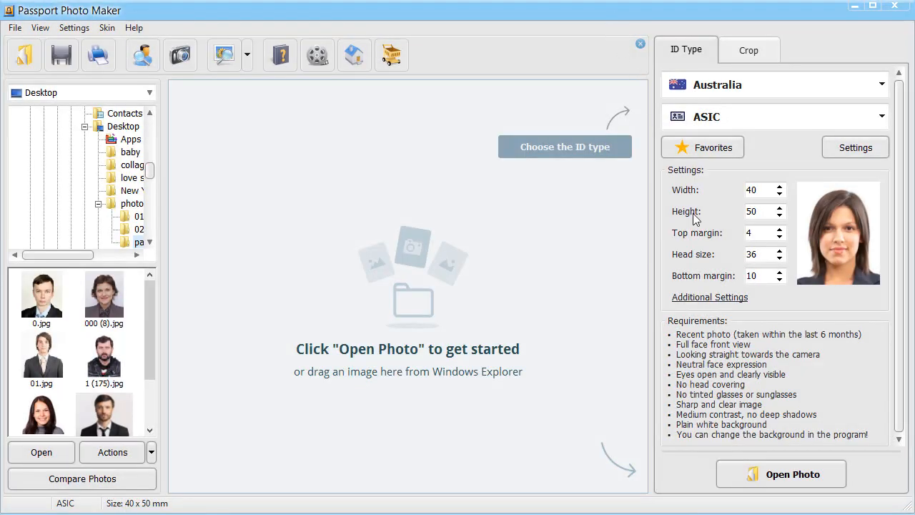
pyautogui.moveTo(780, 473)
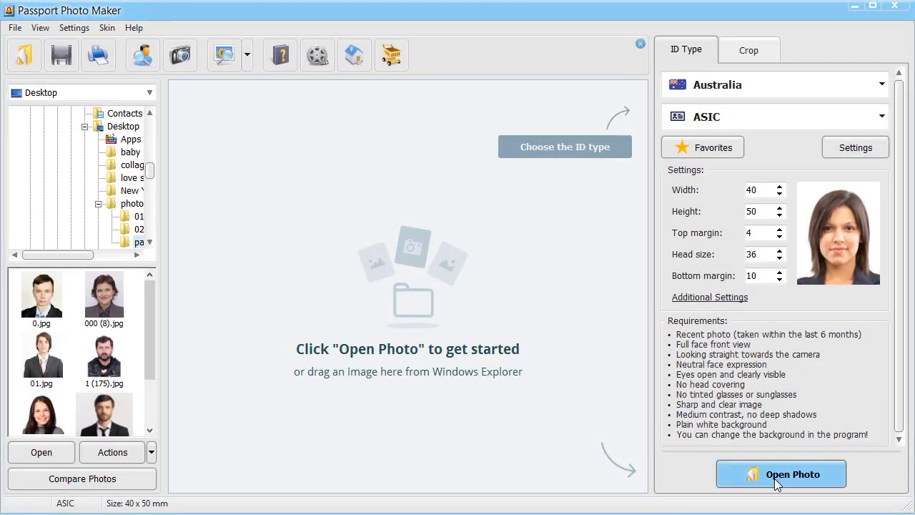
pyautogui.moveTo(272, 500)
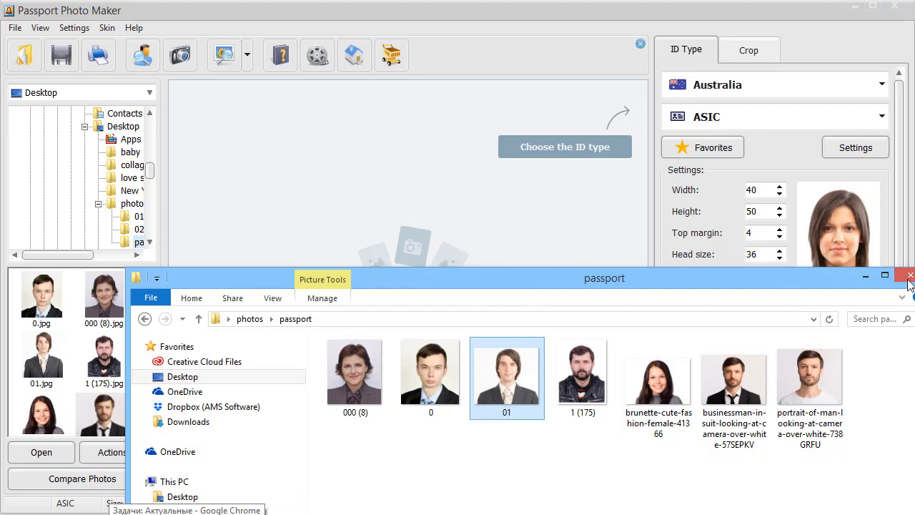
# Load photo 01 of the man in a suit from the passport folder.
pyautogui.doubleClick(506, 369)
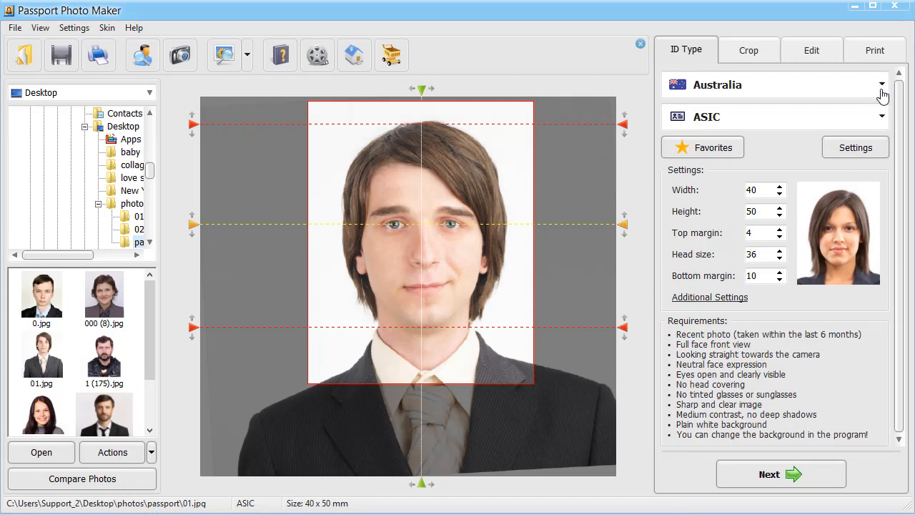
# Set the country to United States and the ID type to Passport (2" x 2").
pyautogui.click(881, 84)
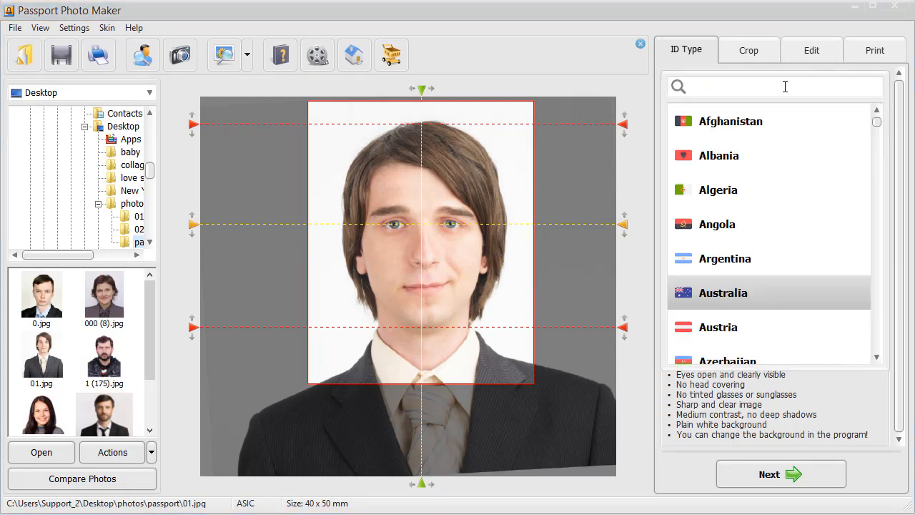
pyautogui.write('un')
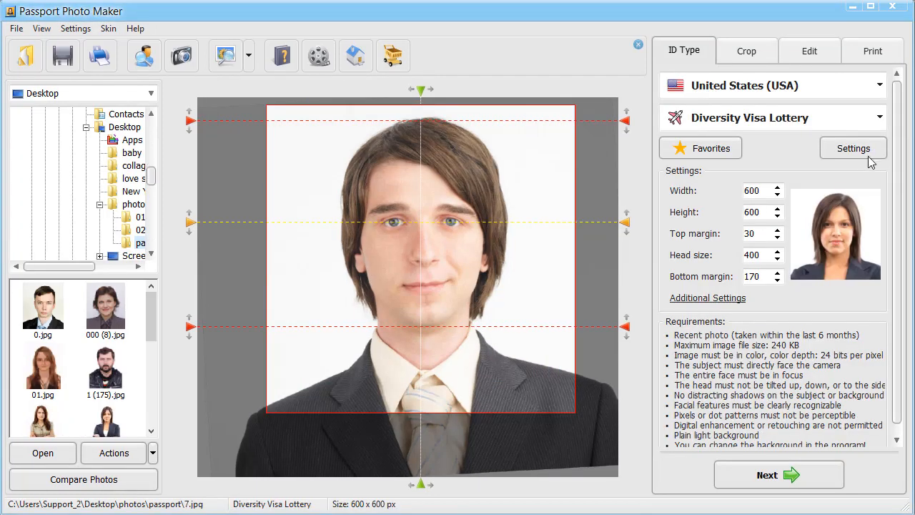
pyautogui.click(881, 117)
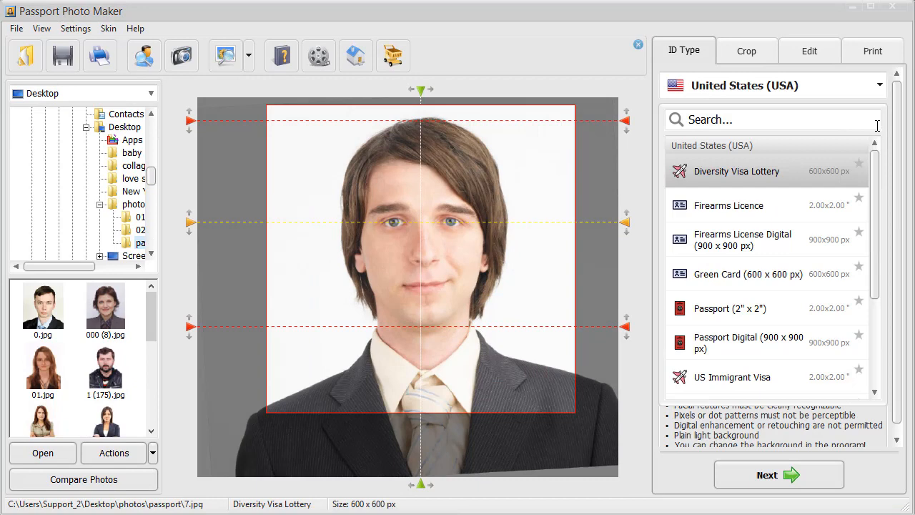
pyautogui.click(730, 309)
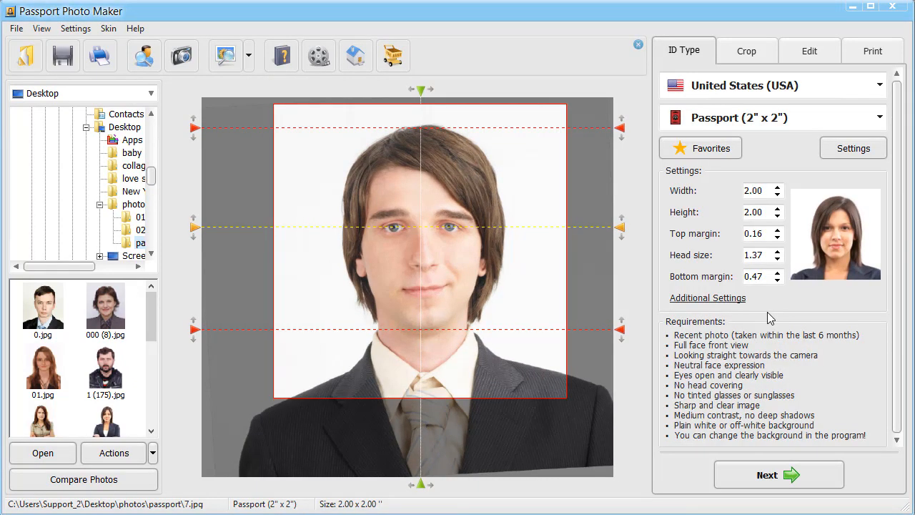
pyautogui.moveTo(866, 67)
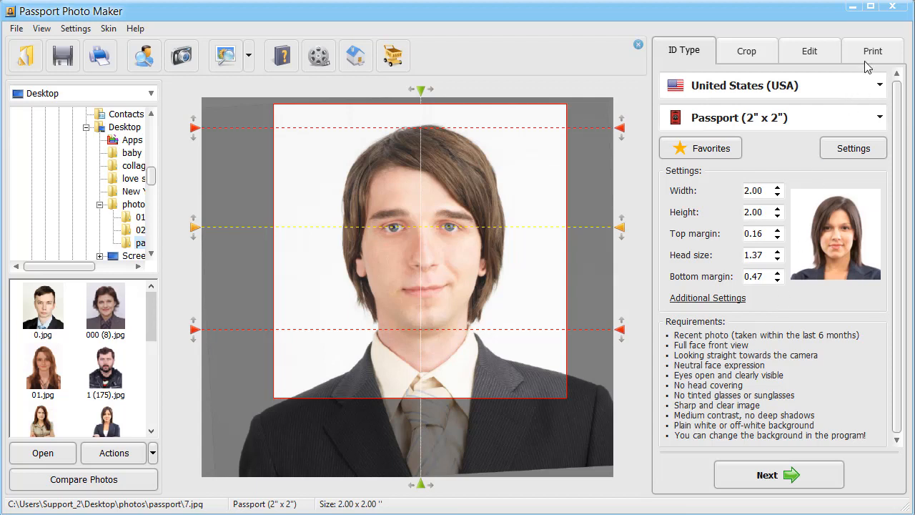
pyautogui.moveTo(873, 52)
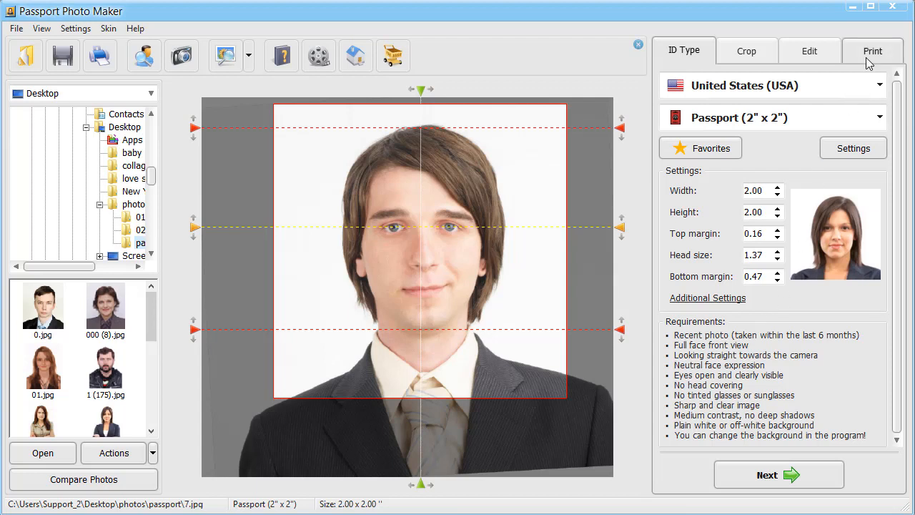
# Preview the print layout with two 2" x 2" photos on 4 x 6 inch paper.
pyautogui.click(872, 51)
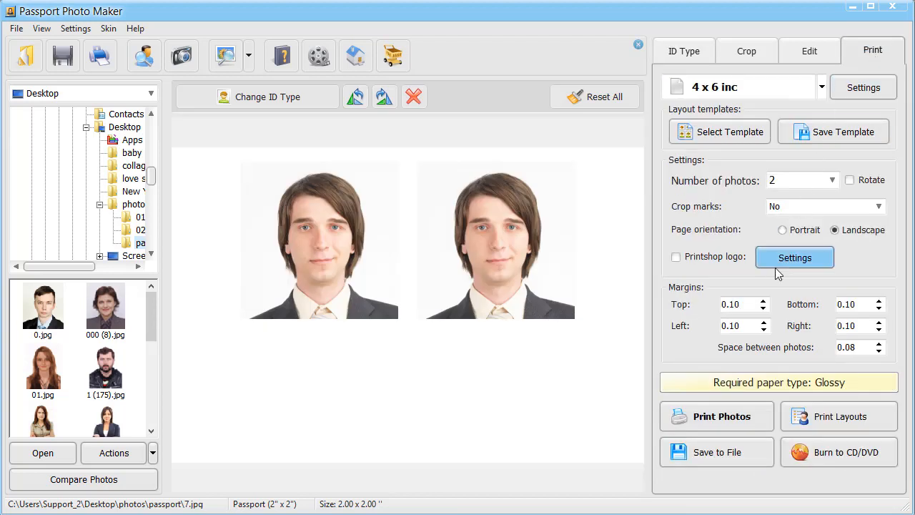
pyautogui.moveTo(722, 416)
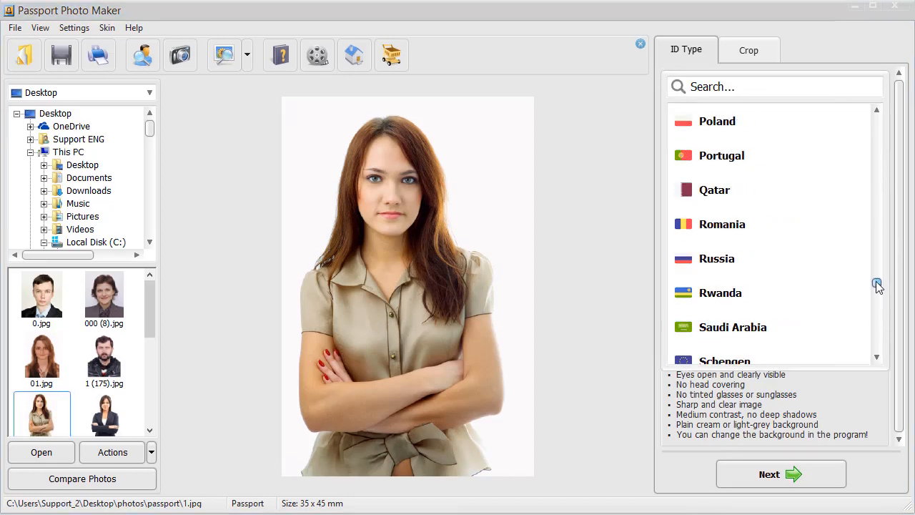
# Set the country to United States and mark US Immigrant Visa and other US types as favourites.
pyautogui.scroll(3)
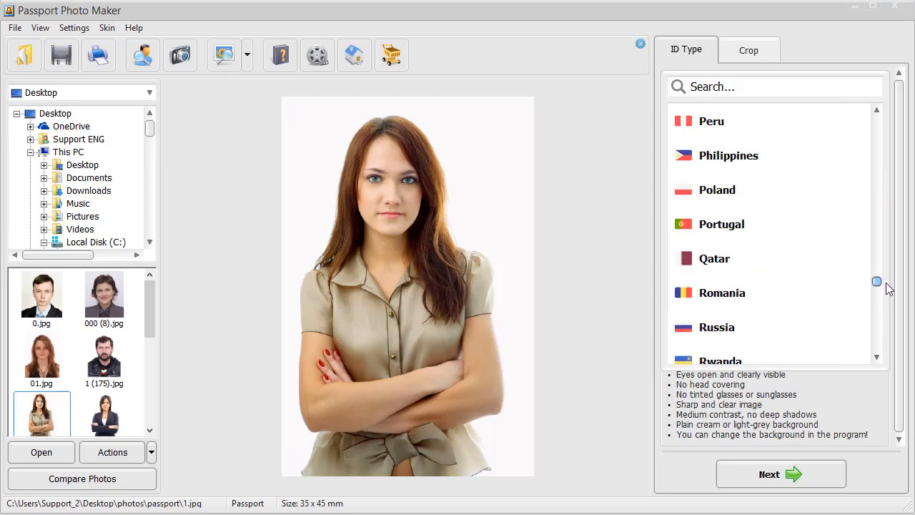
pyautogui.write('uni')
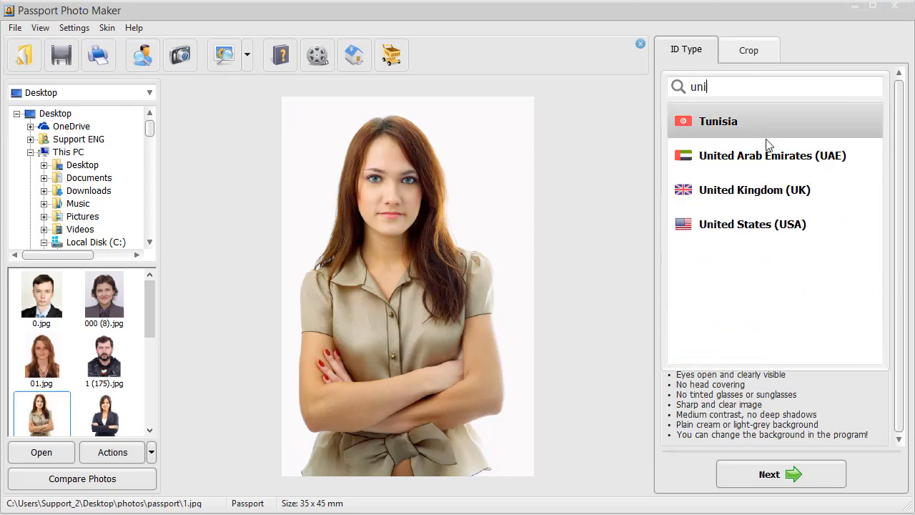
pyautogui.click(752, 223)
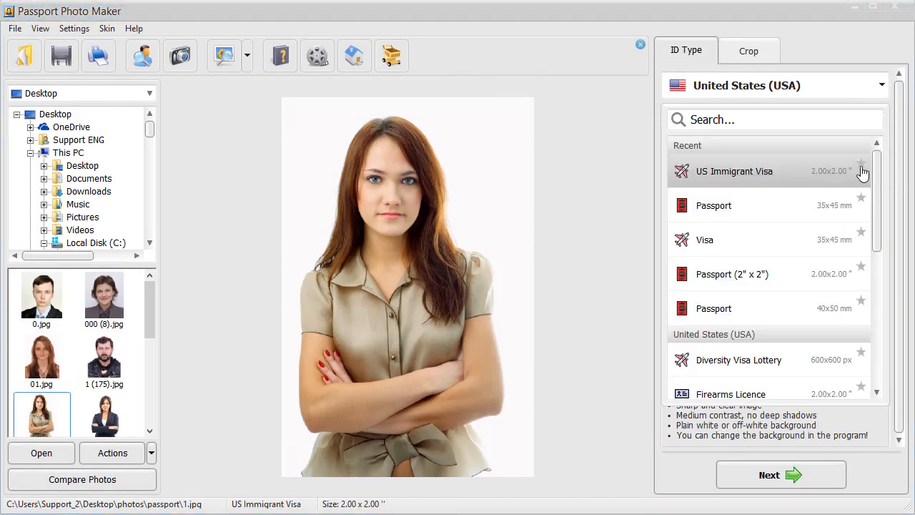
pyautogui.click(860, 163)
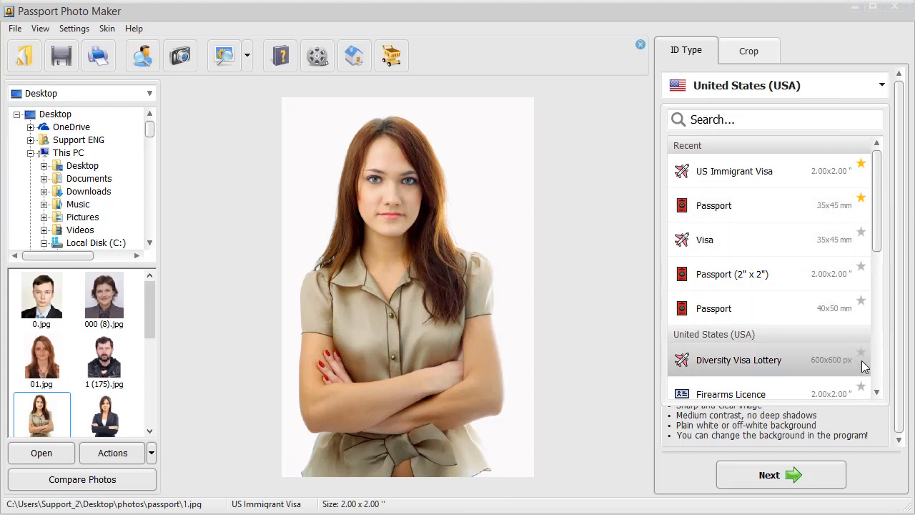
pyautogui.scroll(-3)
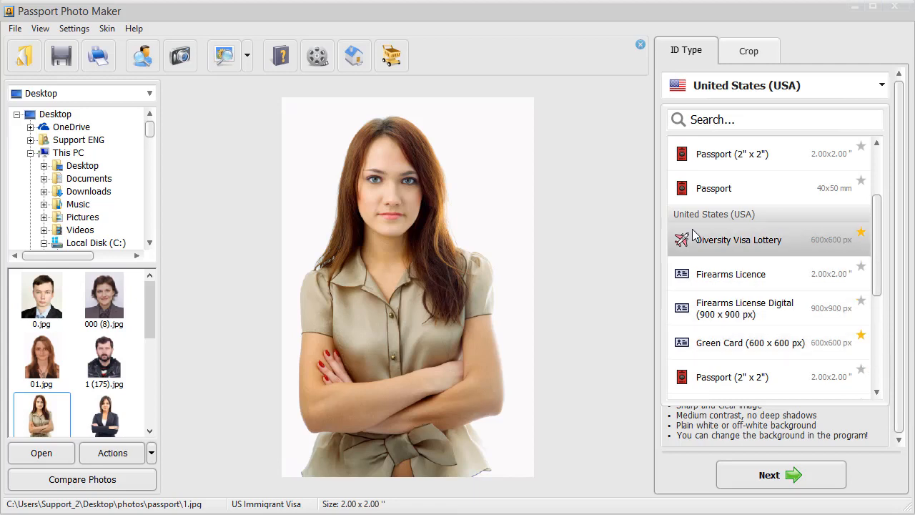
# Edit the favourites list, moving Diversity Visa Lottery higher.
pyautogui.click(703, 148)
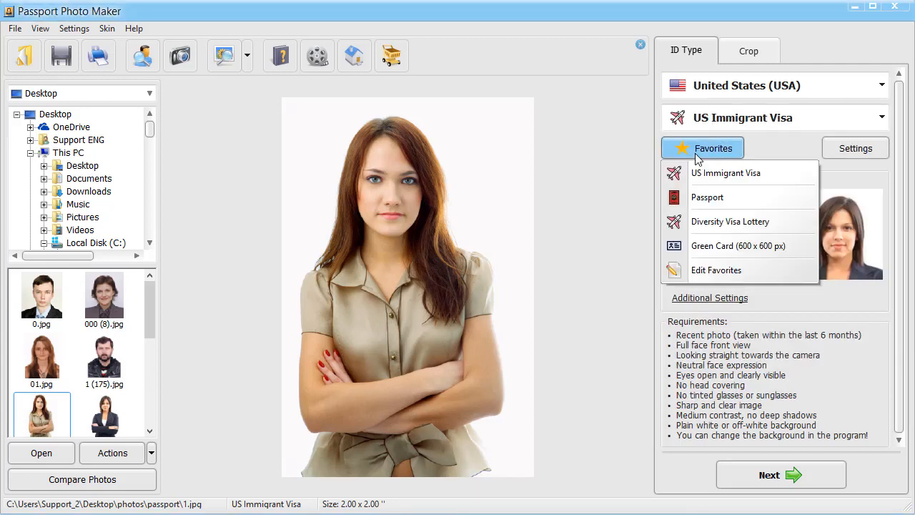
pyautogui.moveTo(715, 268)
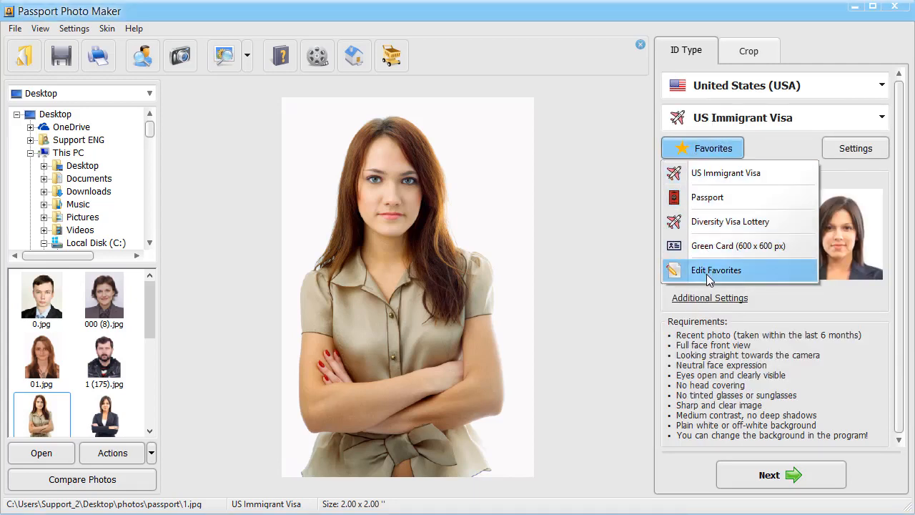
pyautogui.click(716, 269)
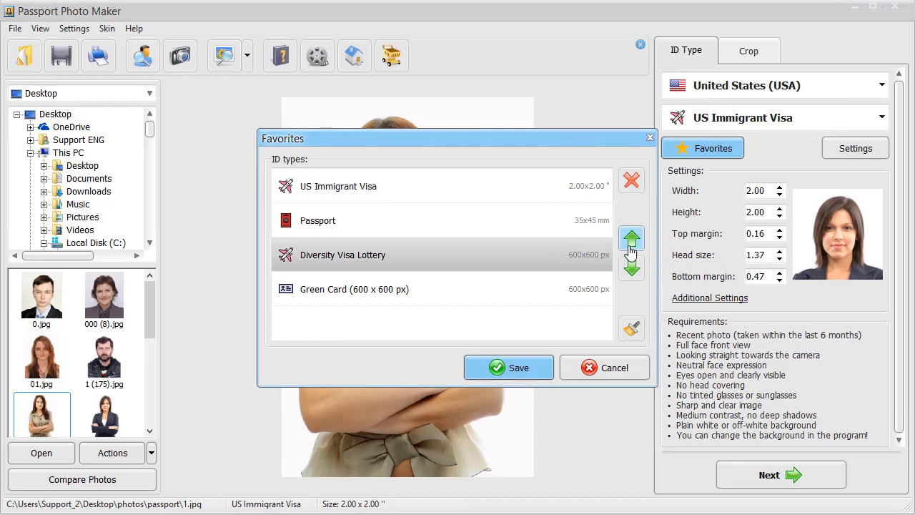
pyautogui.click(632, 238)
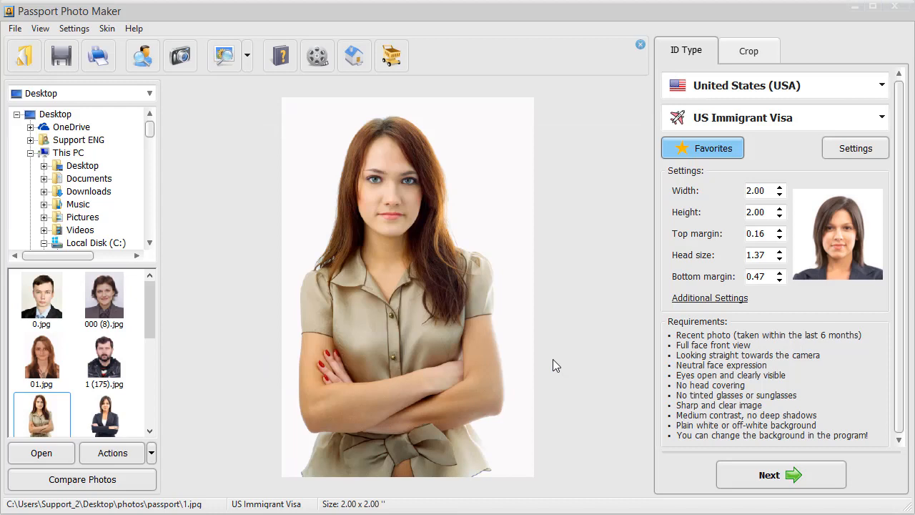
pyautogui.moveTo(564, 357)
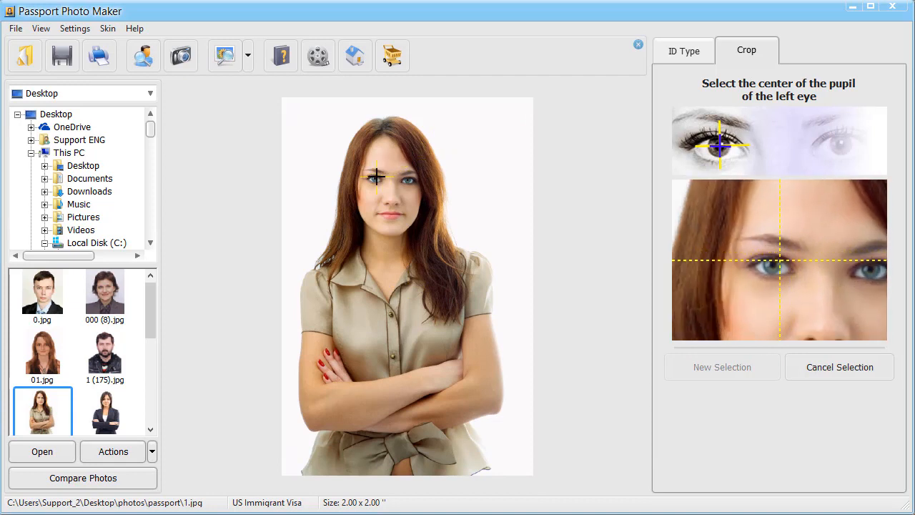
# Mark both pupils on the woman's photo and lower the rotation to 1.0°.
pyautogui.click(372, 178)
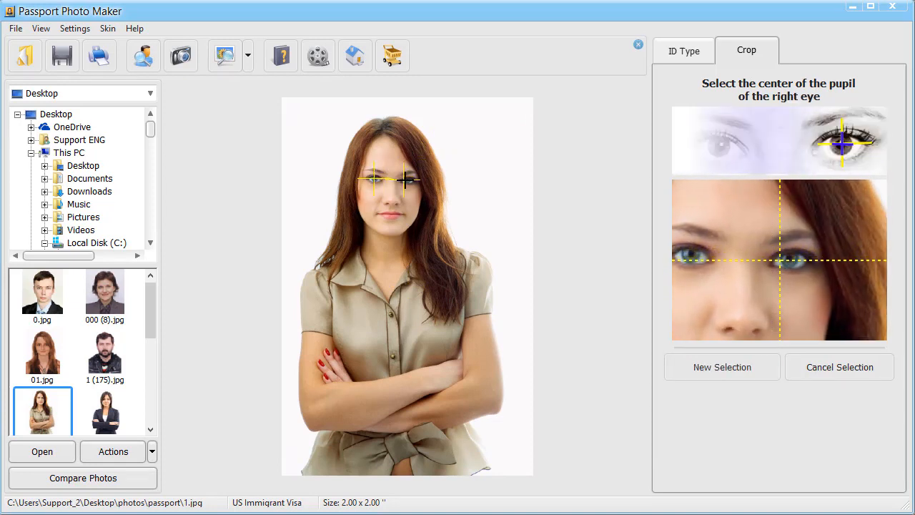
pyautogui.click(408, 180)
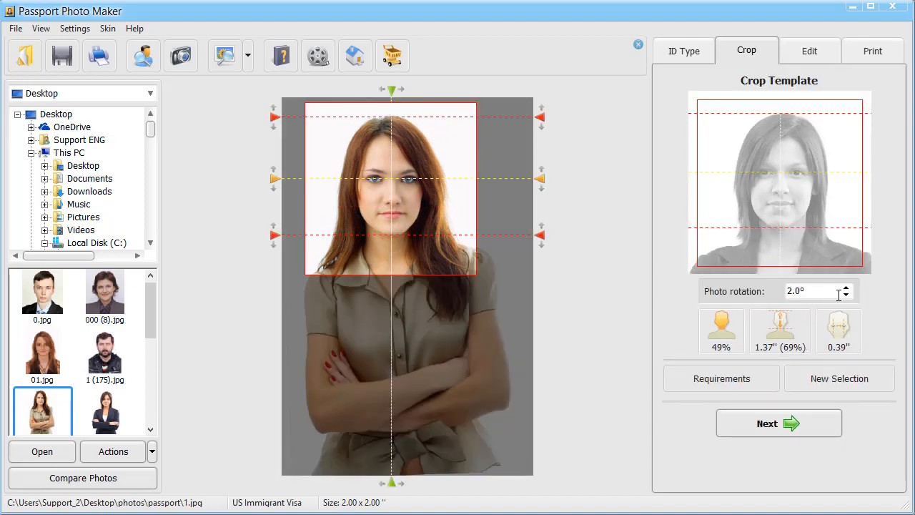
pyautogui.click(844, 294)
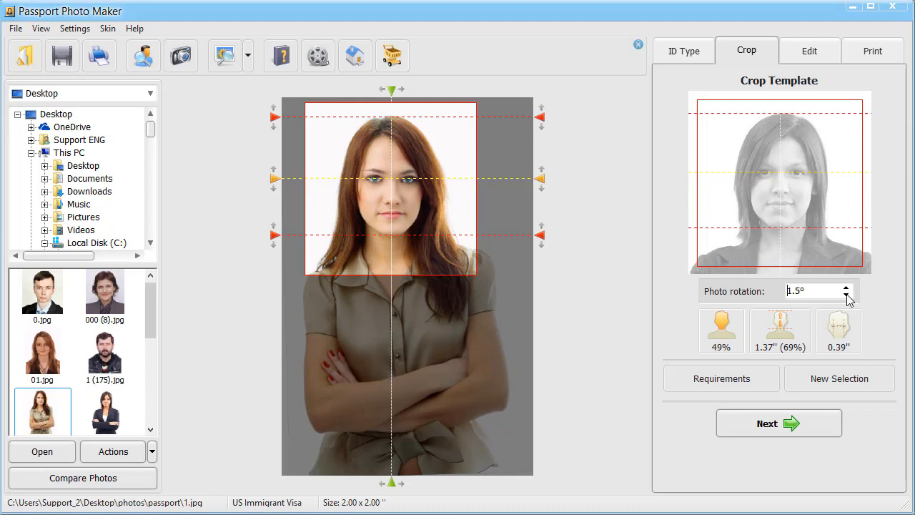
pyautogui.click(845, 295)
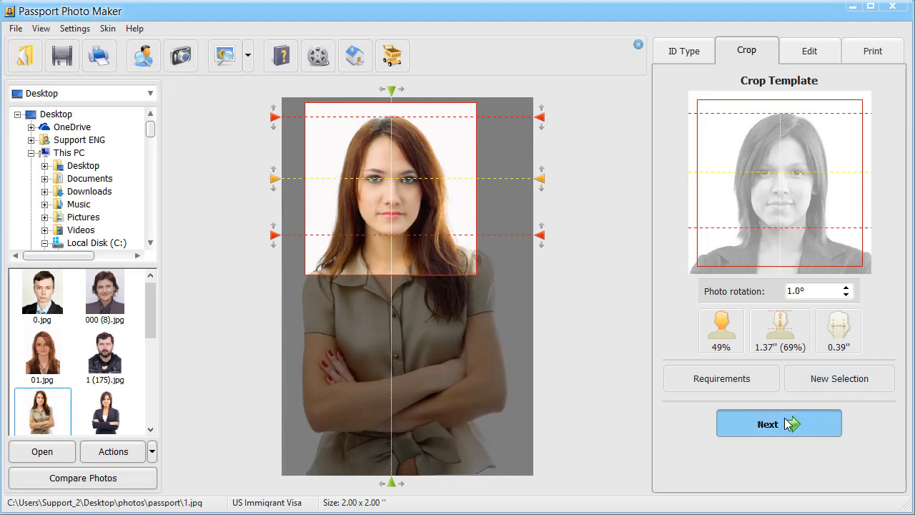
# Adjust the cropped photo's brightness and apply a plain white background.
pyautogui.click(778, 423)
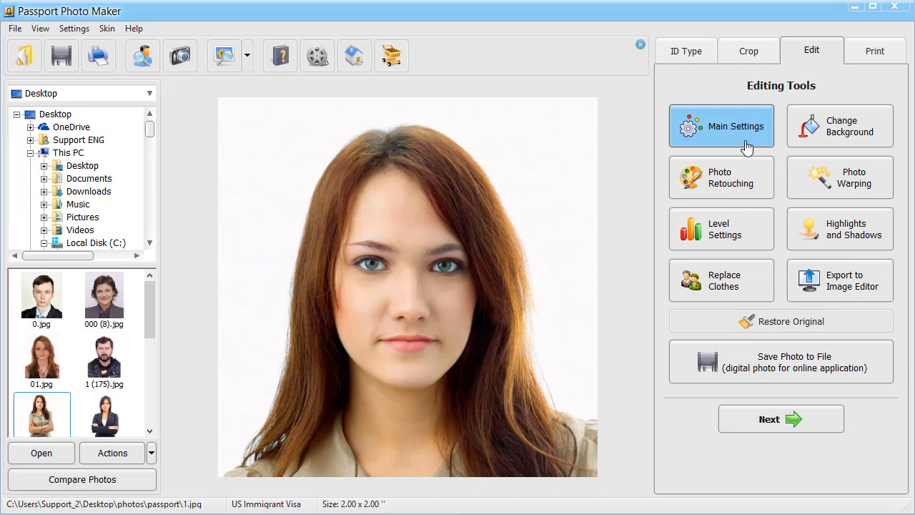
pyautogui.click(721, 126)
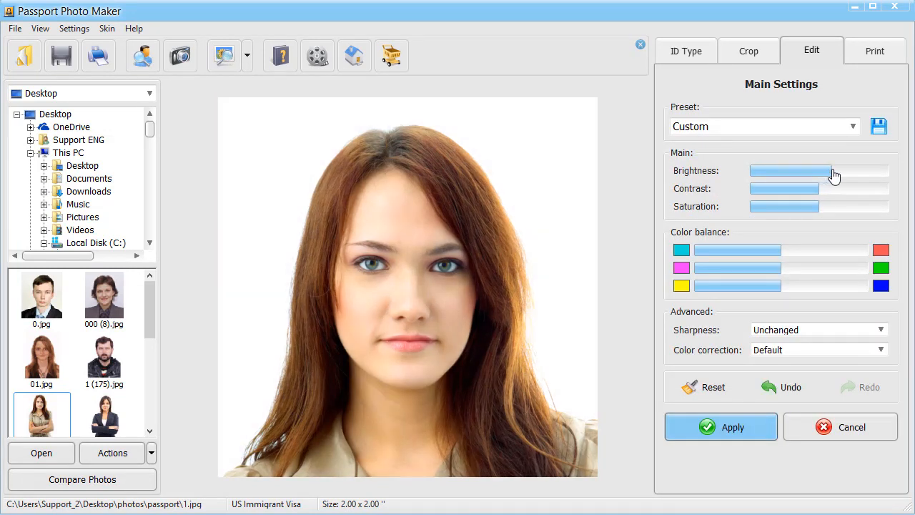
pyautogui.moveTo(808, 189); pyautogui.dragTo(822, 188)
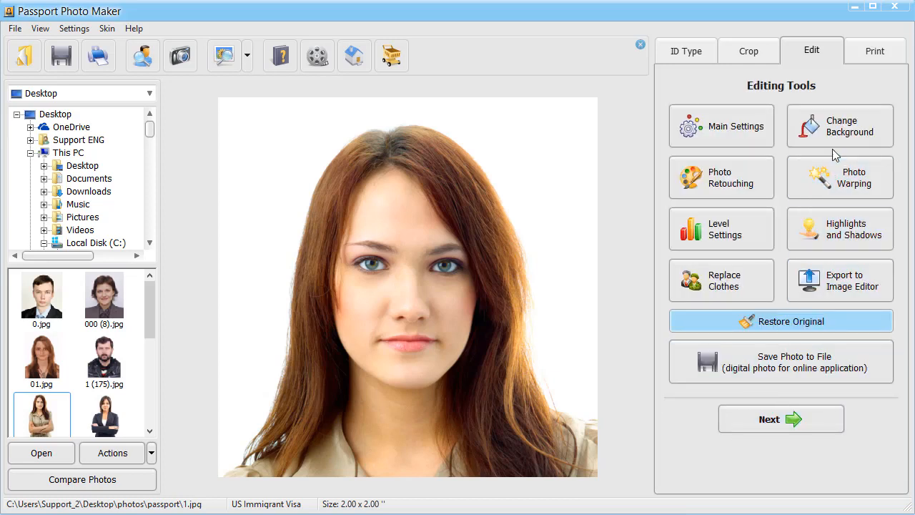
pyautogui.click(841, 125)
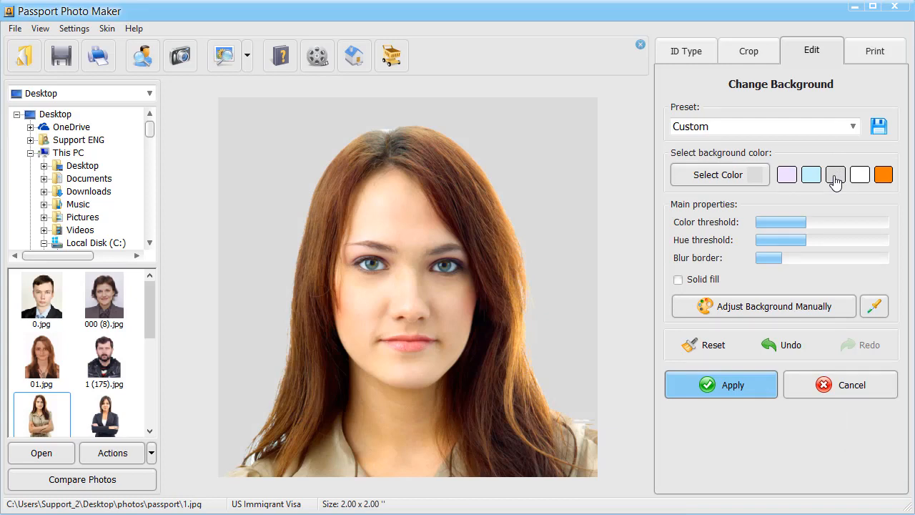
pyautogui.moveTo(823, 363)
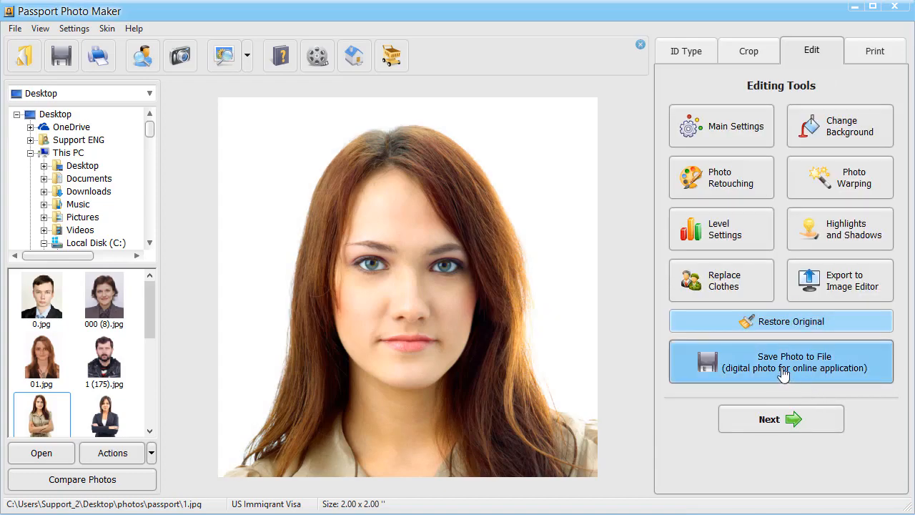
pyautogui.click(781, 360)
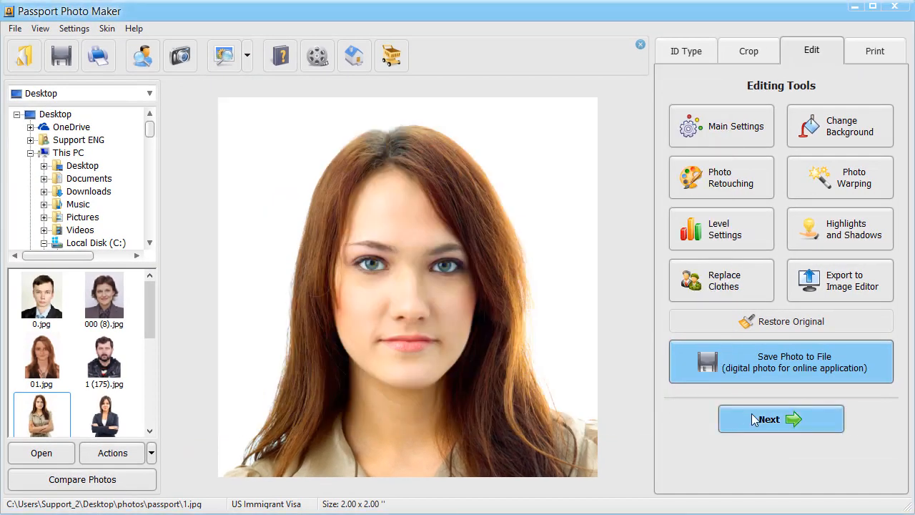
# Lay out four photos on 4 x 6 inc paper with line crop marks.
pyautogui.click(781, 419)
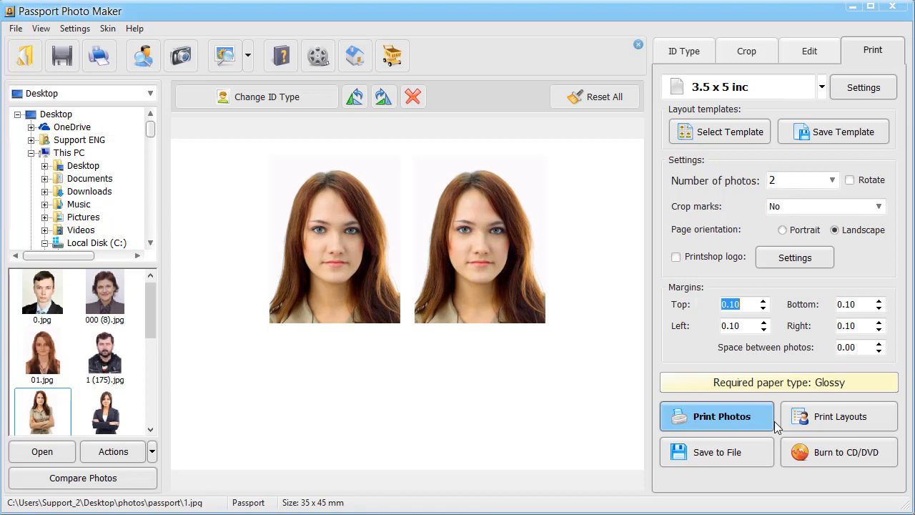
pyautogui.moveTo(824, 93)
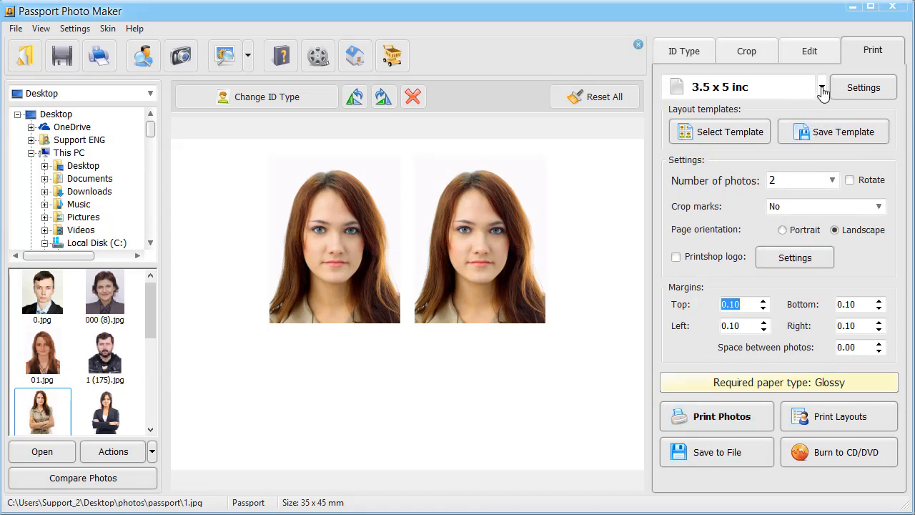
pyautogui.click(821, 87)
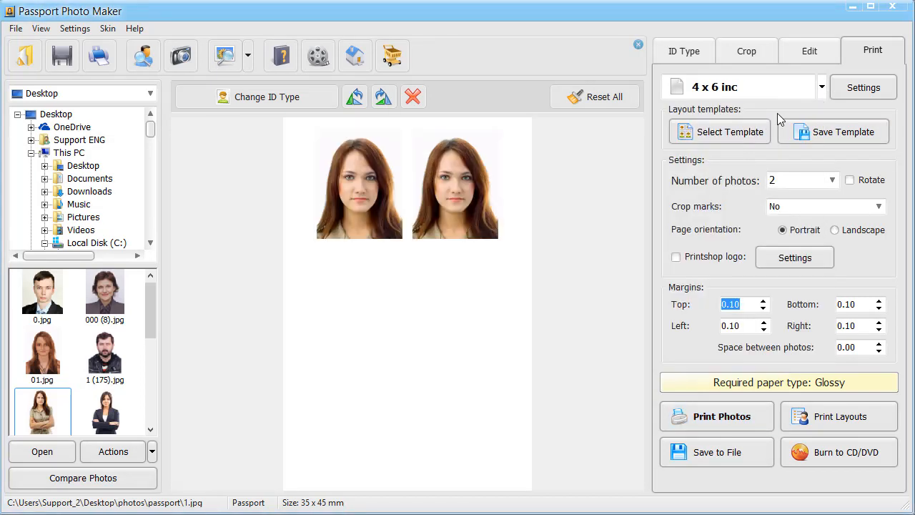
pyautogui.click(832, 180)
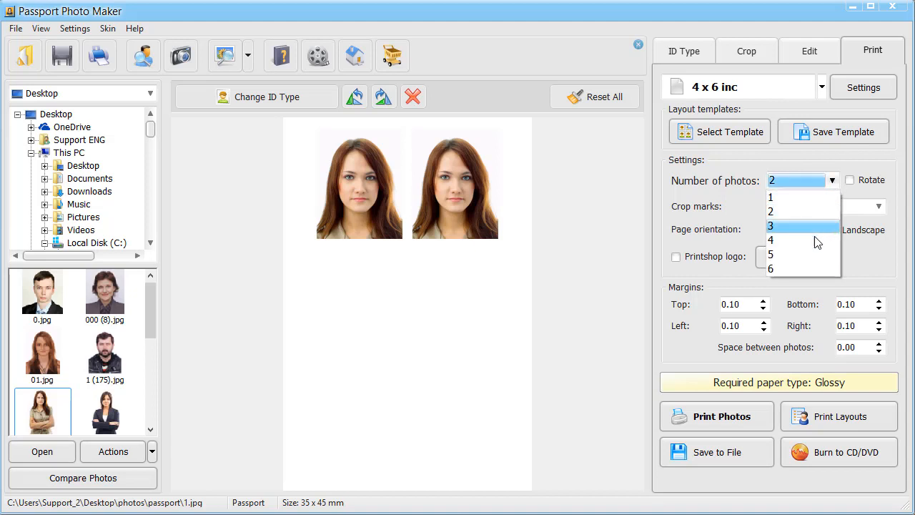
pyautogui.click(771, 240)
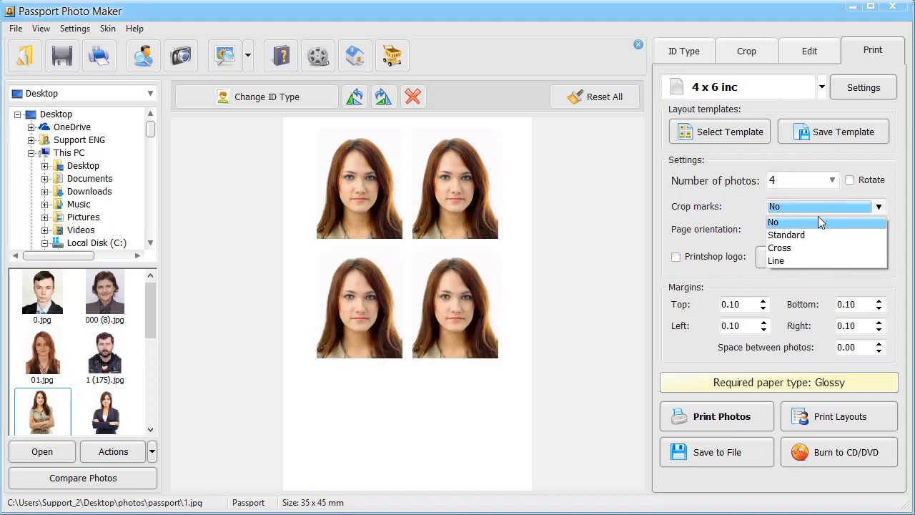
pyautogui.click(776, 260)
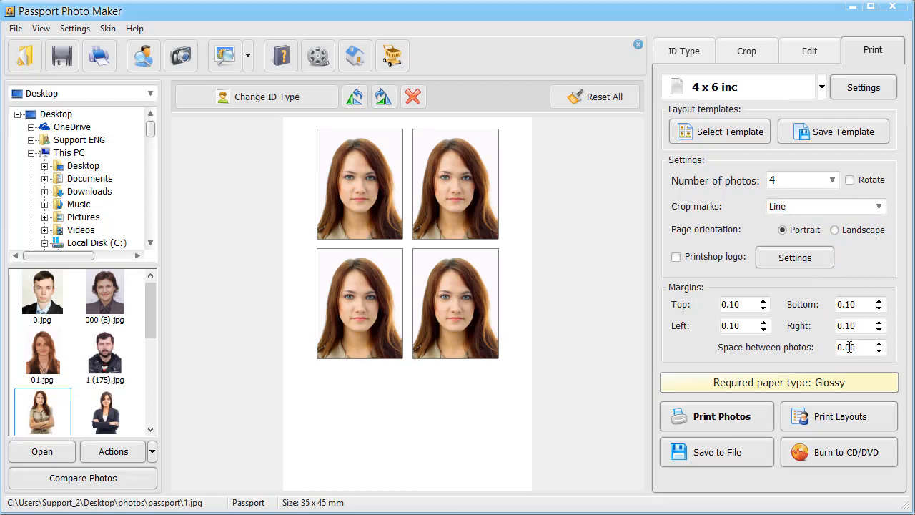
pyautogui.click(875, 343)
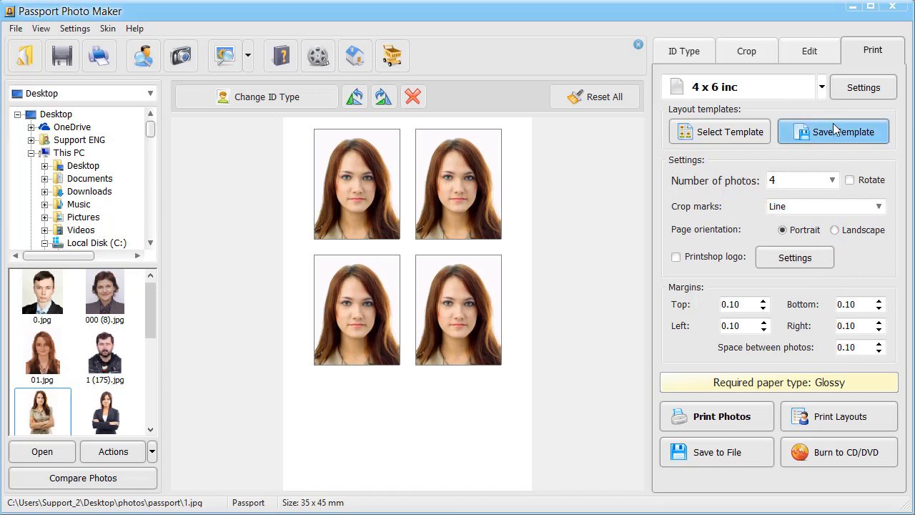
# Save the layout as template '4 x 6 inc custom template' and select it from the template list.
pyautogui.click(833, 132)
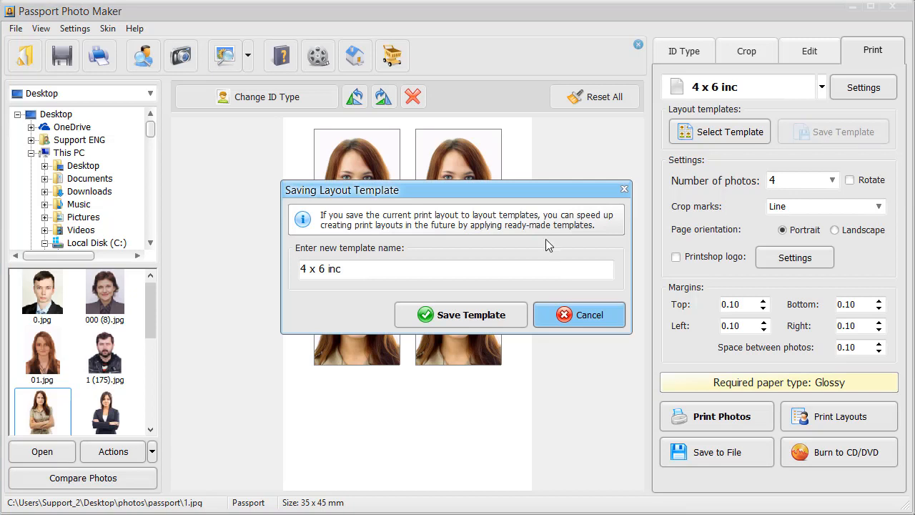
pyautogui.write('custom templae')
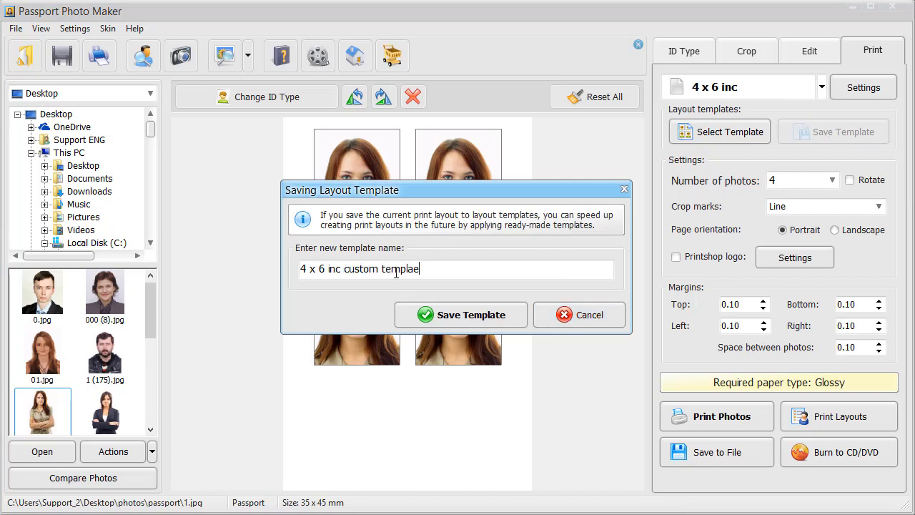
pyautogui.click(460, 315)
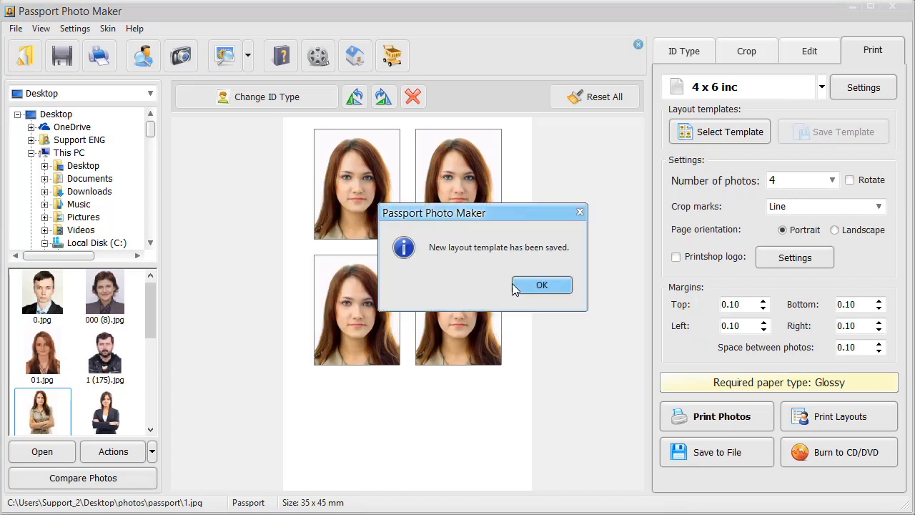
pyautogui.click(541, 284)
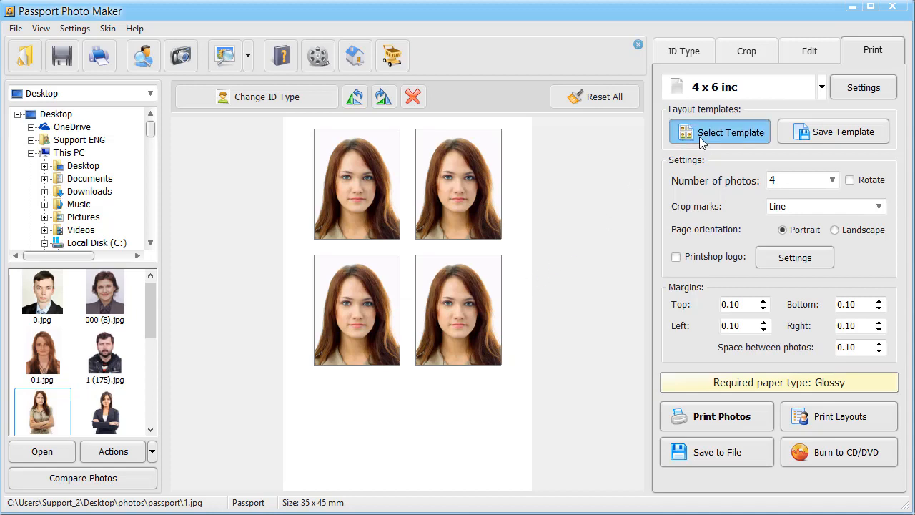
pyautogui.click(719, 131)
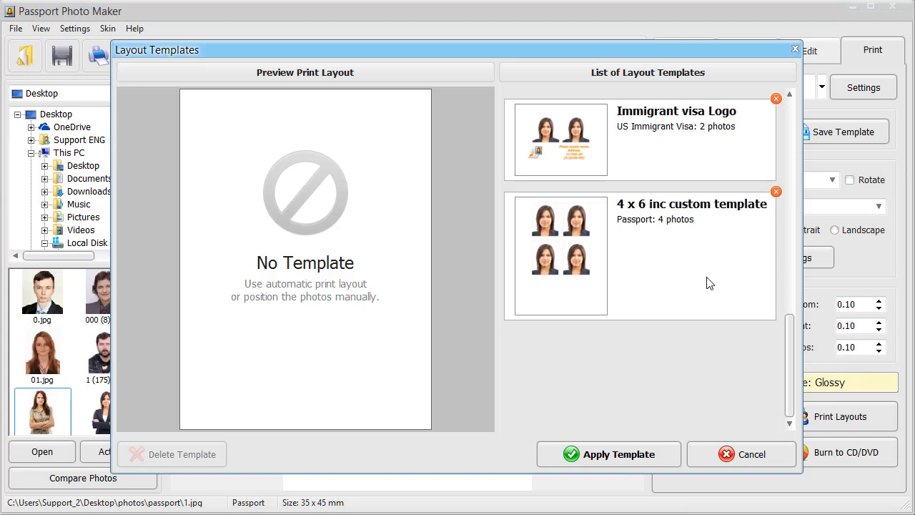
pyautogui.click(636, 256)
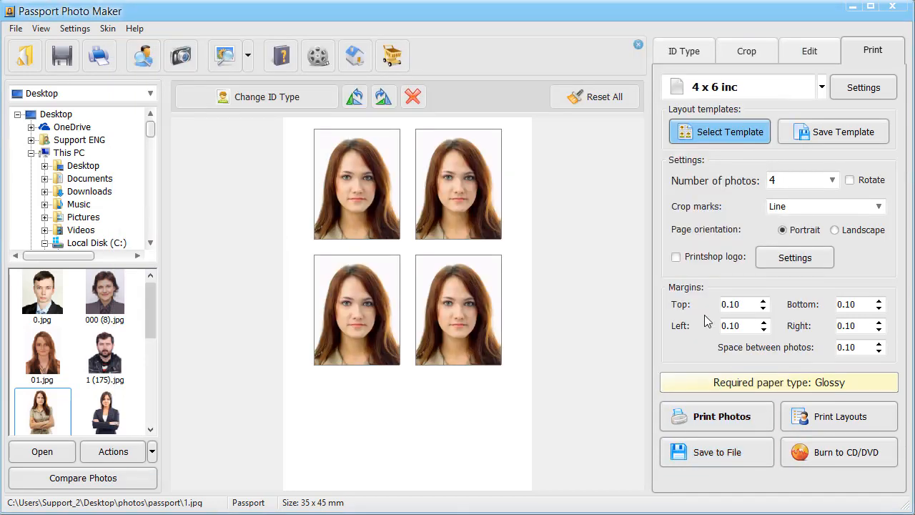
# Bring up Price Management from the program settings.
pyautogui.click(675, 257)
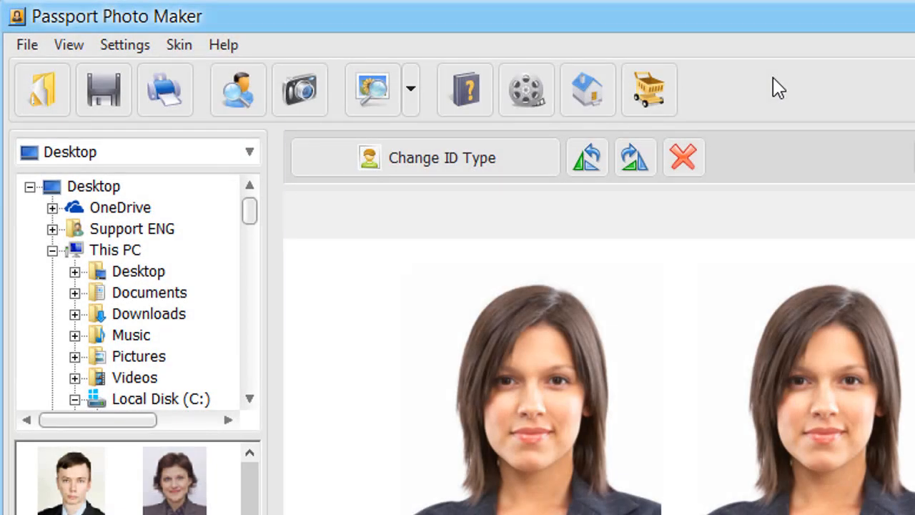
pyautogui.click(124, 44)
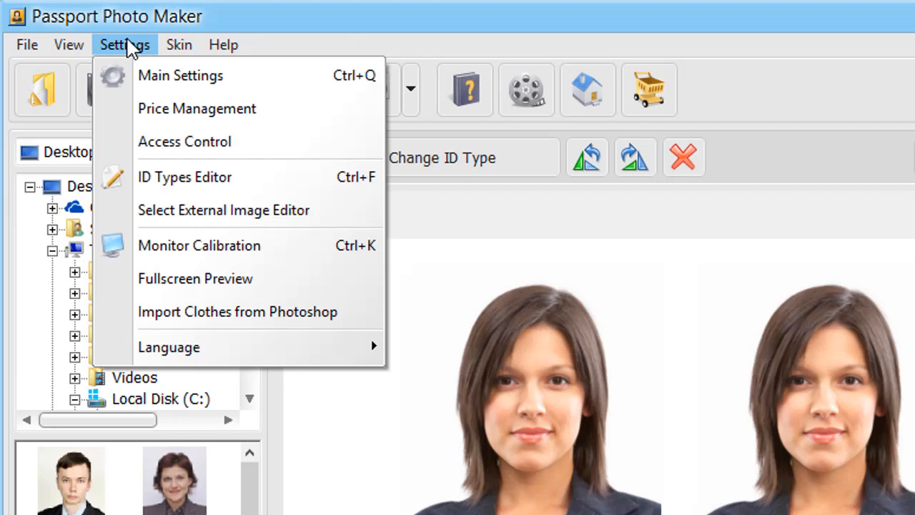
pyautogui.click(198, 109)
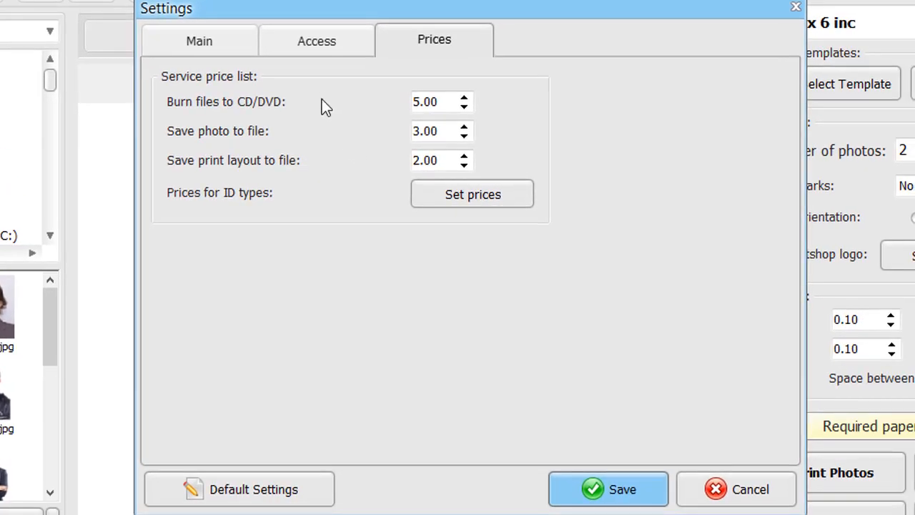
pyautogui.moveTo(472, 195)
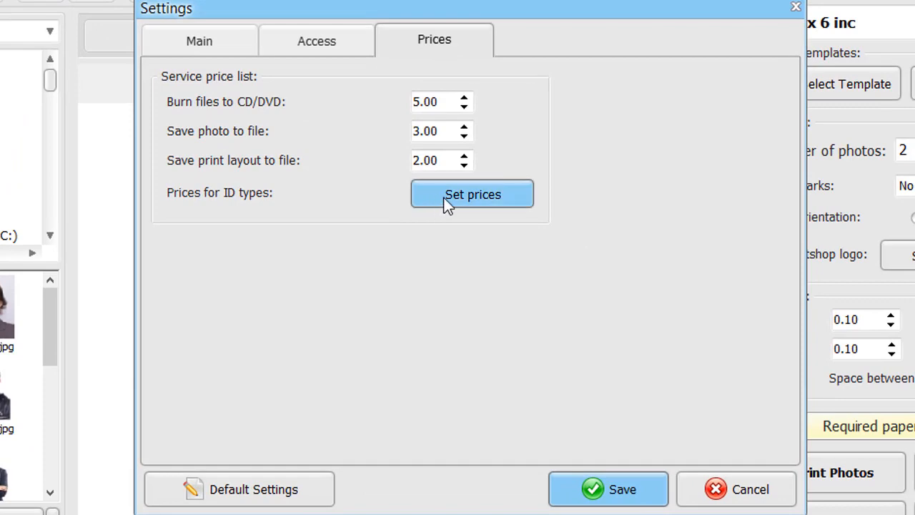
# Review the per-quantity price tables for Visa, Passport Digital and Green Card, then save them.
pyautogui.click(472, 195)
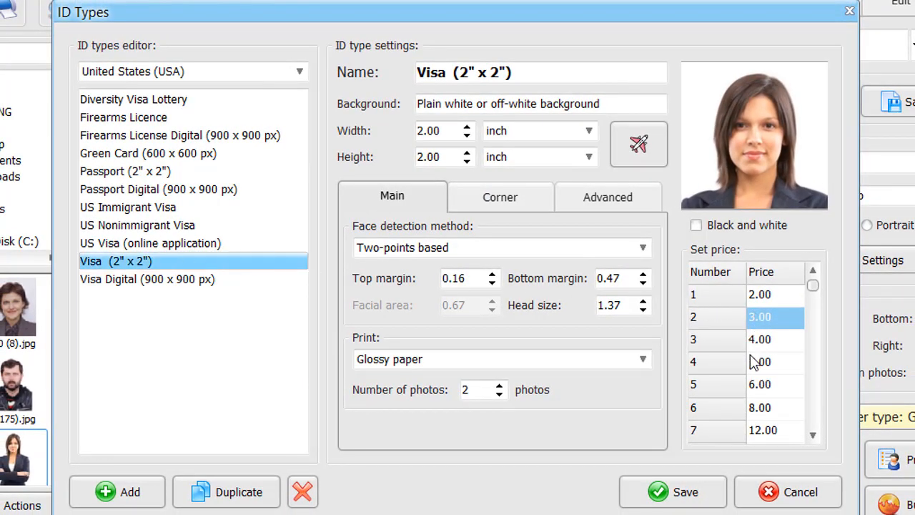
pyautogui.click(158, 189)
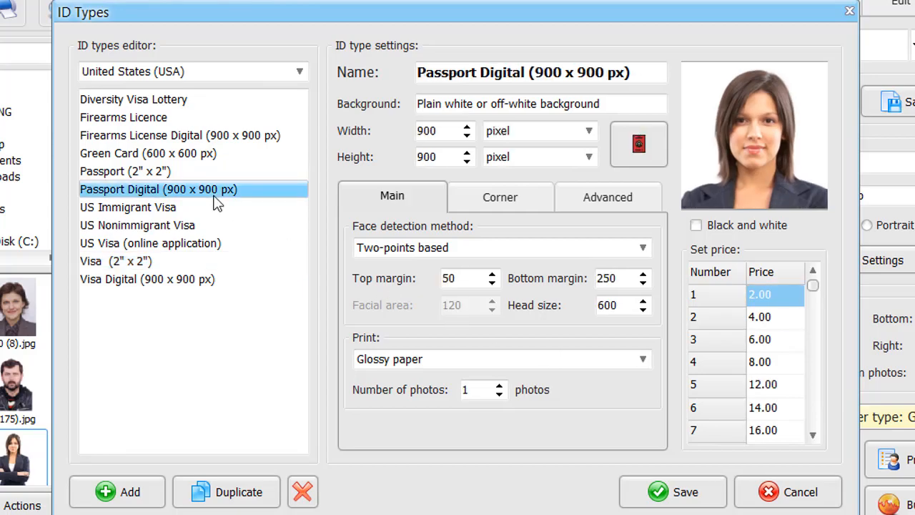
pyautogui.click(149, 153)
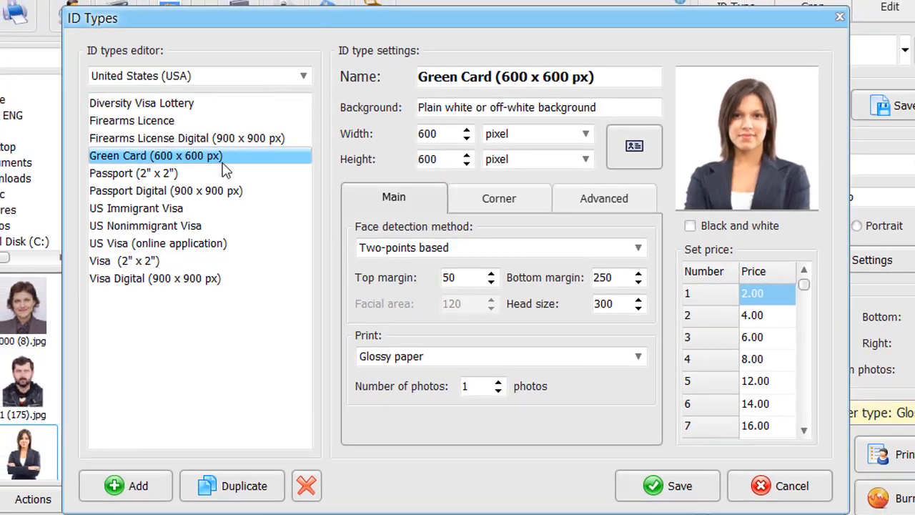
pyautogui.click(778, 487)
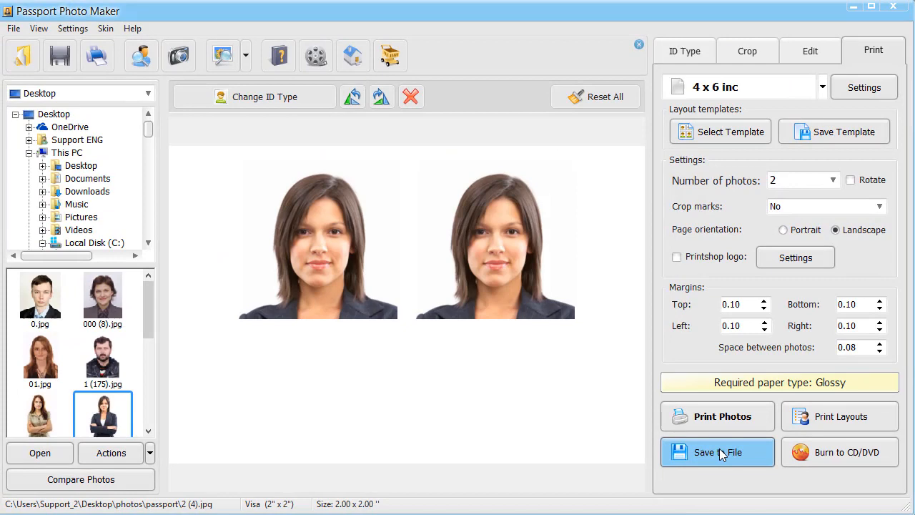
# Show the Order Statistics listing the previous 7 days of orders totalling 18.50.
pyautogui.click(12, 29)
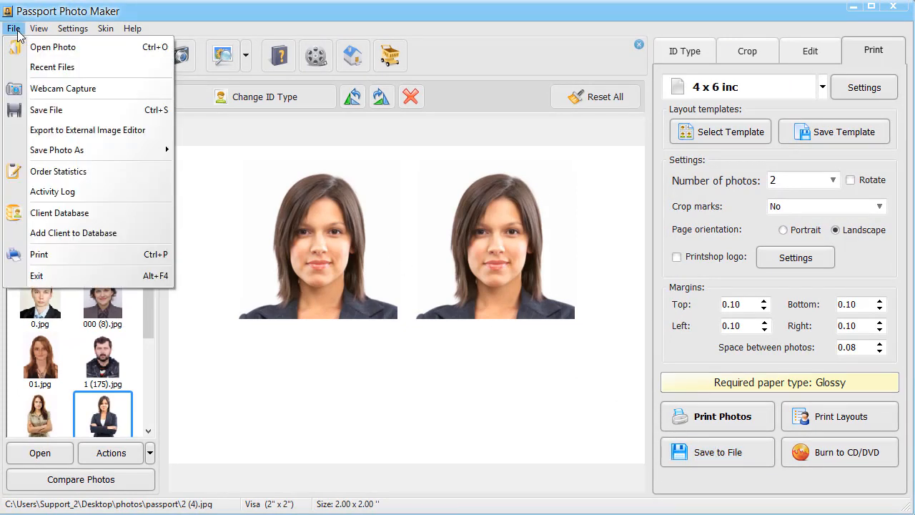
pyautogui.moveTo(57, 172)
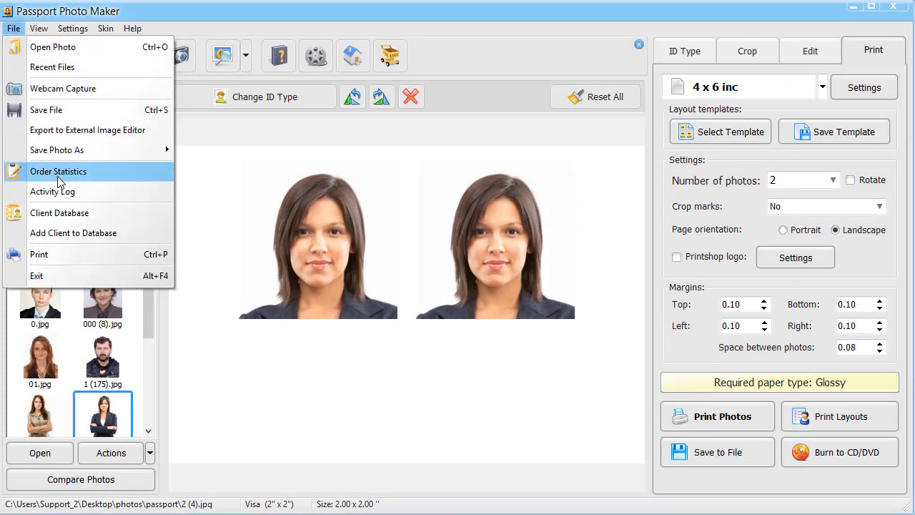
pyautogui.click(58, 171)
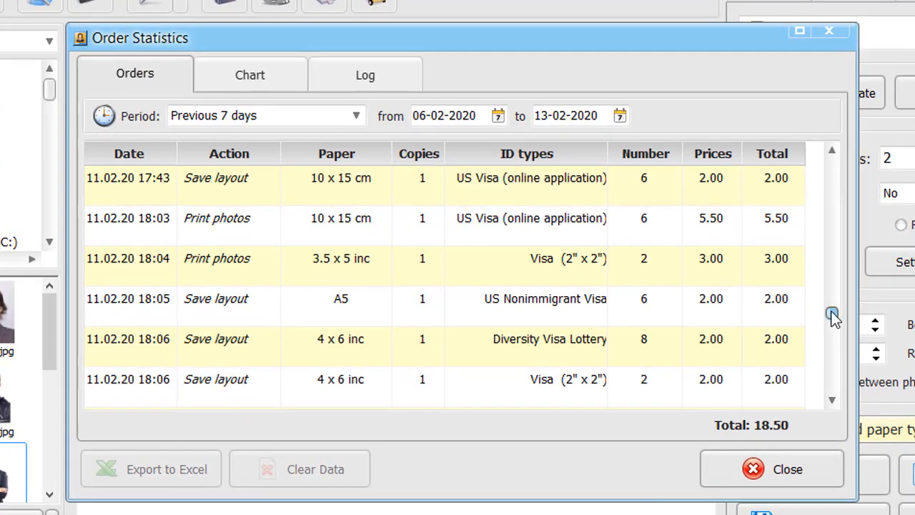
pyautogui.scroll(-3)
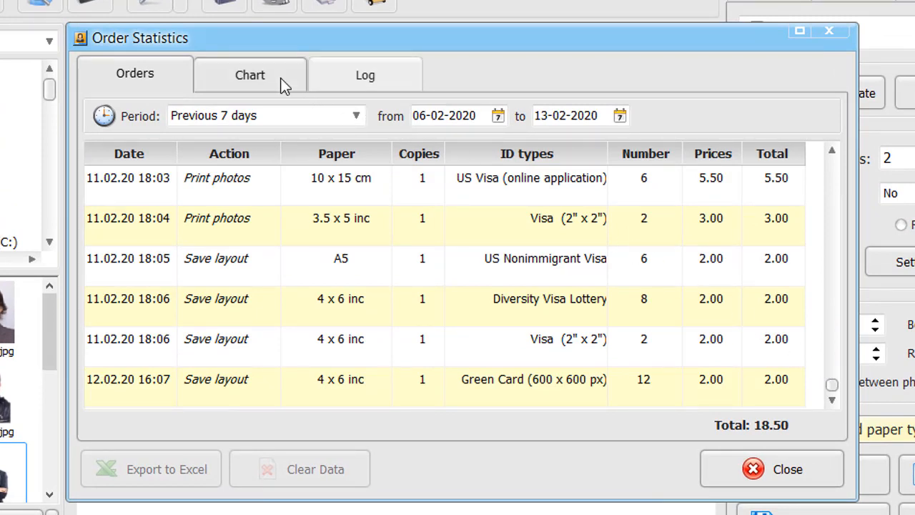
# Review the daily revenue chart, then return to the Orders list.
pyautogui.click(249, 74)
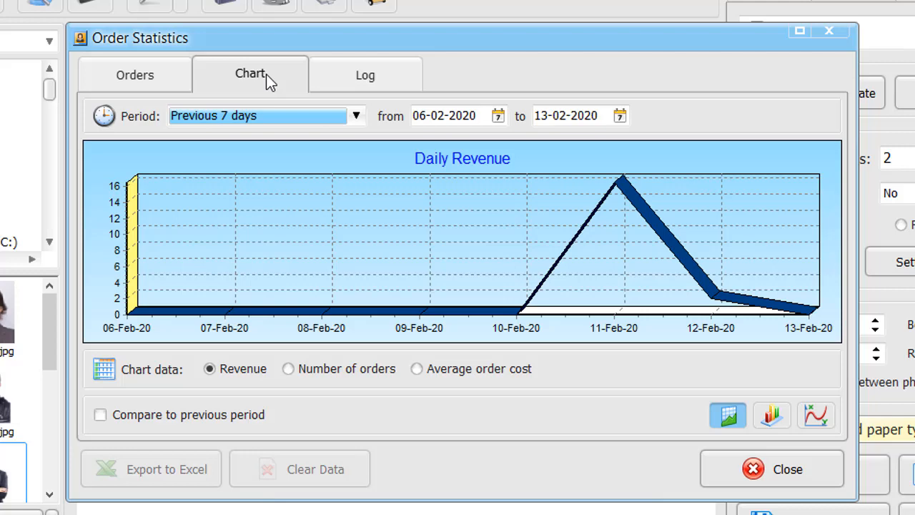
pyautogui.click(134, 74)
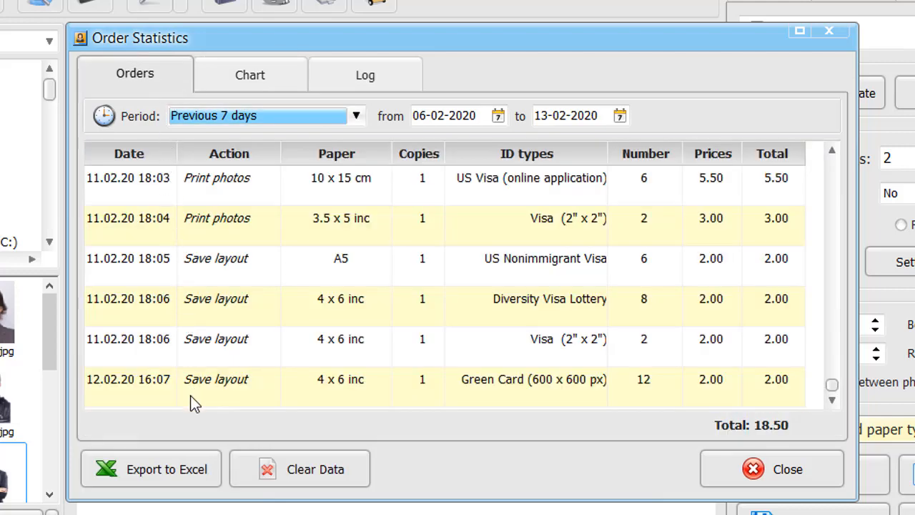